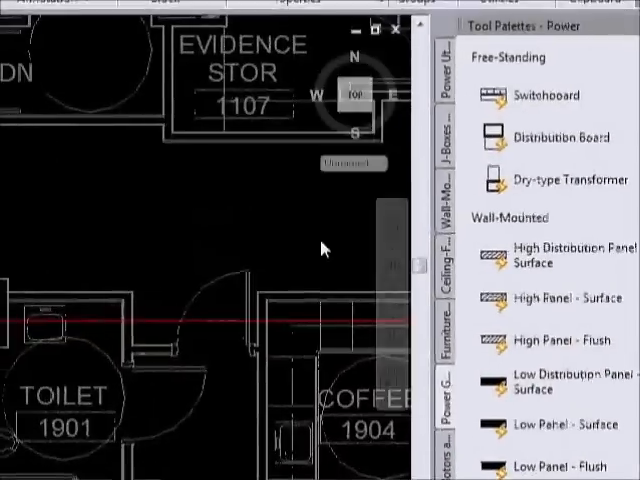
# Load the AutoSystem Fire Alarm palette set via the drawing shortcut menu
pyautogui.rightClick(324, 248)
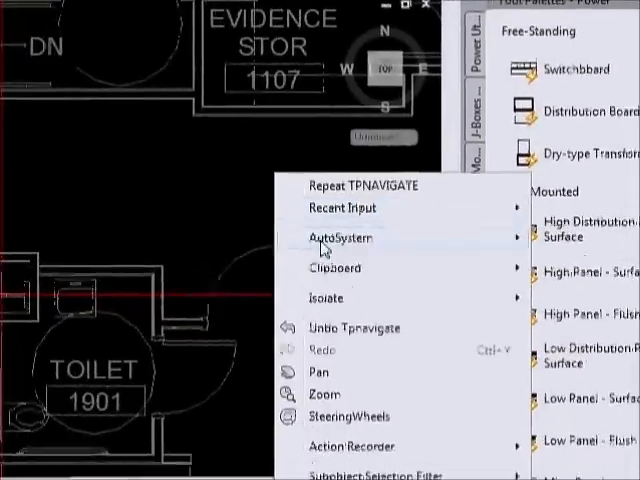
pyautogui.click(338, 238)
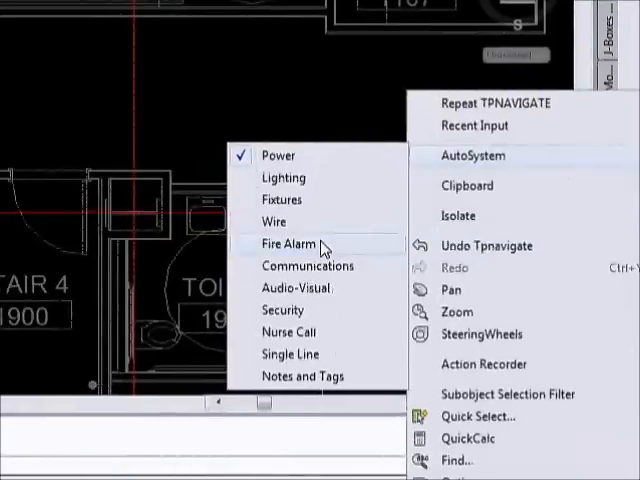
pyautogui.click(288, 244)
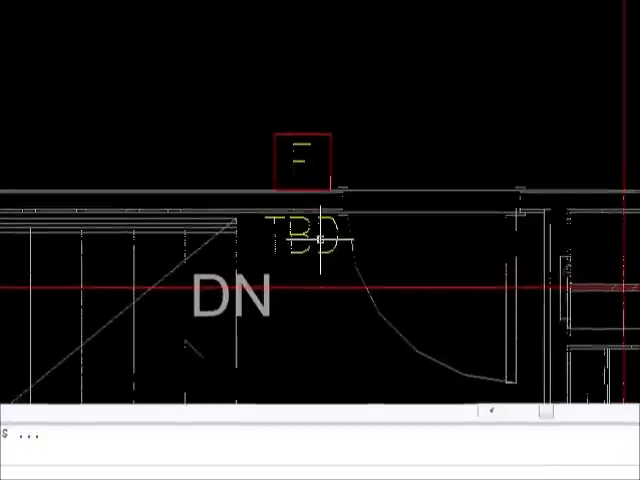
# Place the fire alarm device on the wall above the DN stair
pyautogui.click(304, 244)
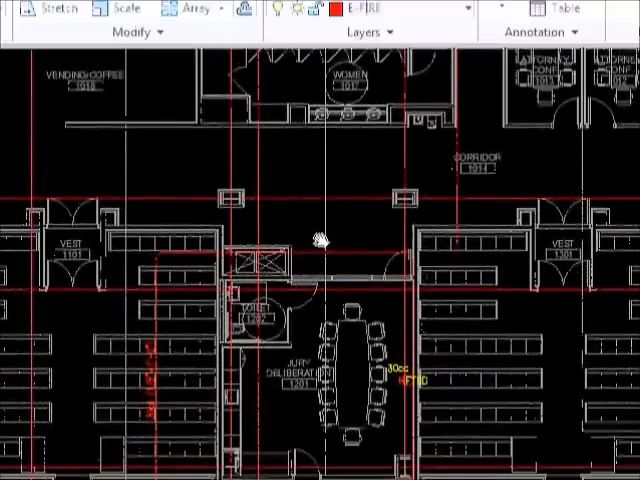
# Scroll the palette down toward the notification devices
pyautogui.scroll(-3)
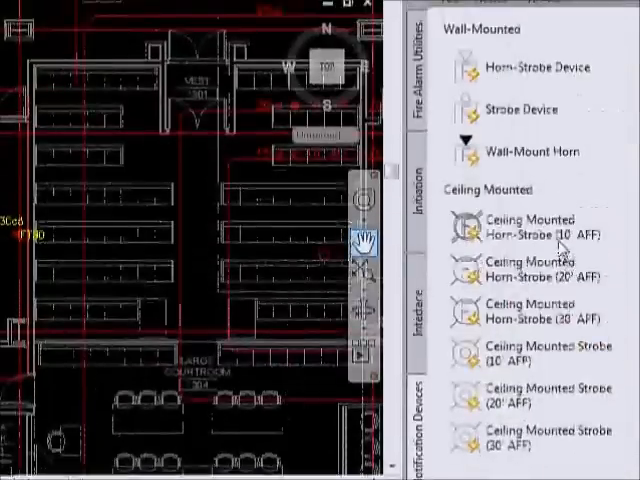
pyautogui.moveTo(584, 250)
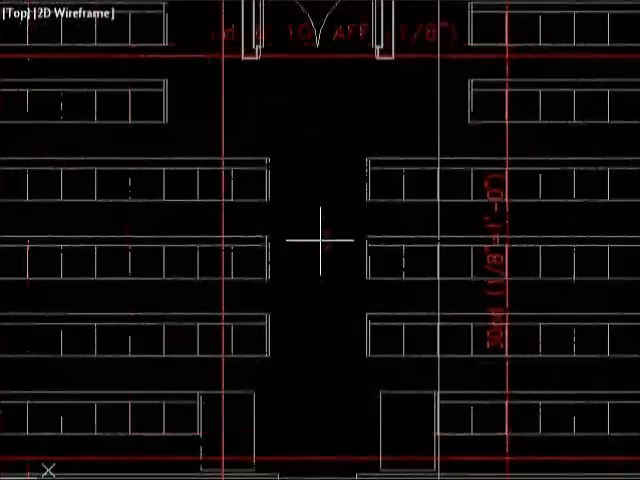
# Scroll the Notification Devices palette to the horn-strobe symbols
pyautogui.scroll(-3)
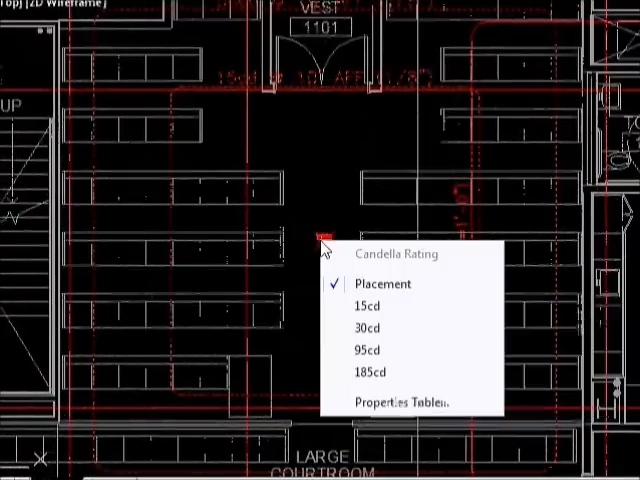
# Assign a specific candela rating to the placed strobe device
pyautogui.click(368, 348)
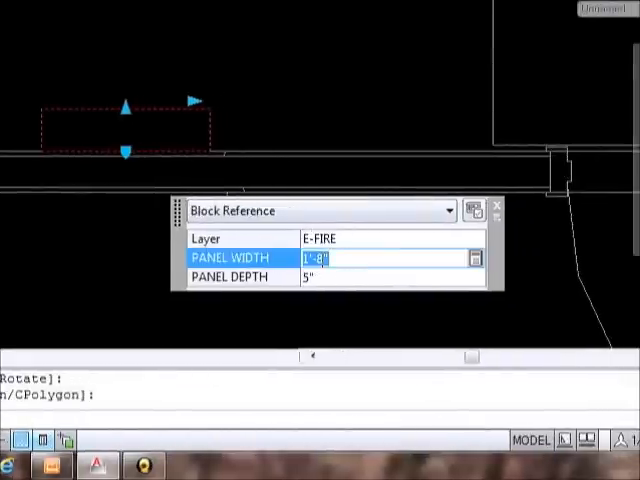
# Set the E-FIRE panel block's PANEL WIDTH to 2
pyautogui.write('2')
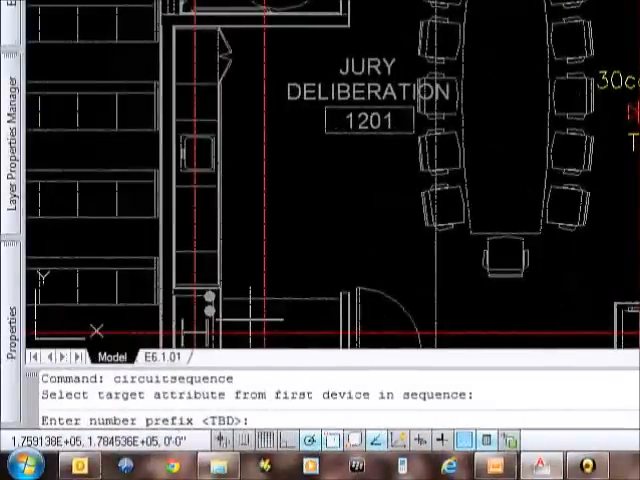
# Enter NAC1- as the circuit sequence number prefix and confirm it
pyautogui.write('NAC1')
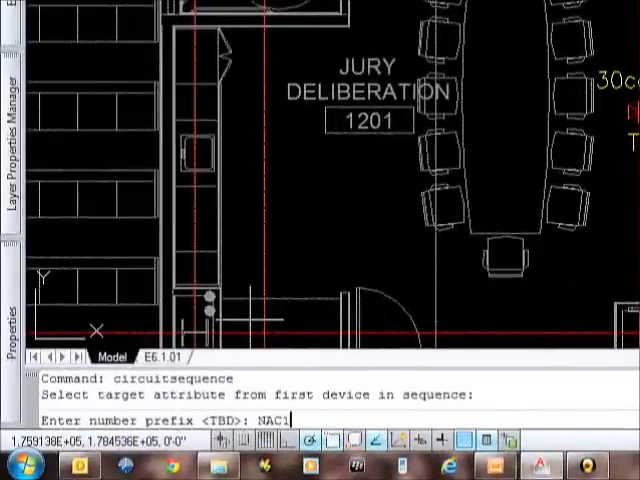
pyautogui.write('-')
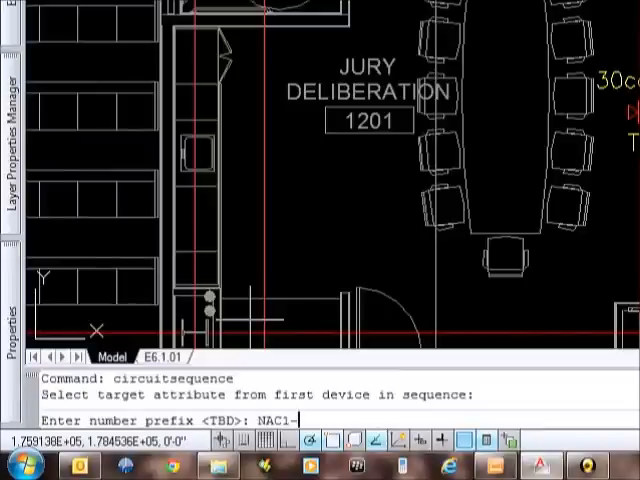
pyautogui.press('Return')
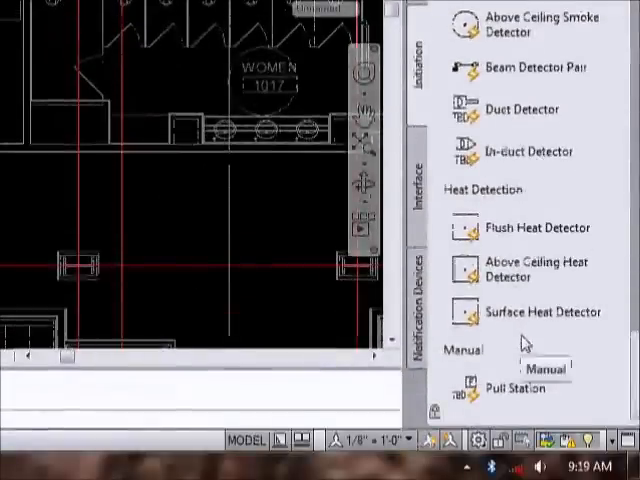
# Scroll the Initiation palette down to the Control devices section
pyautogui.scroll(-3)
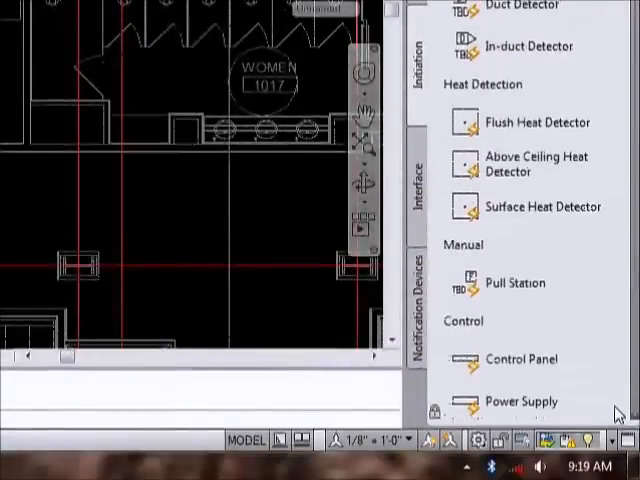